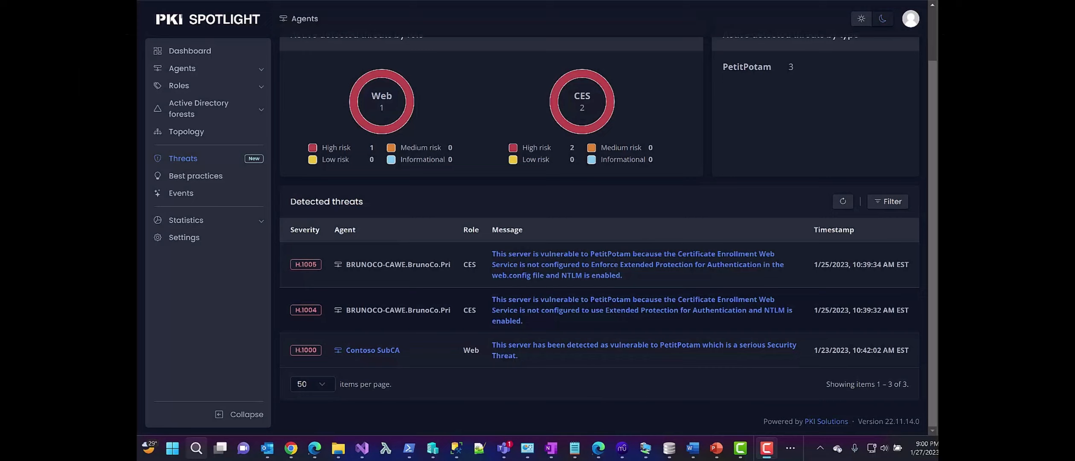
mouse_move(851, 338)
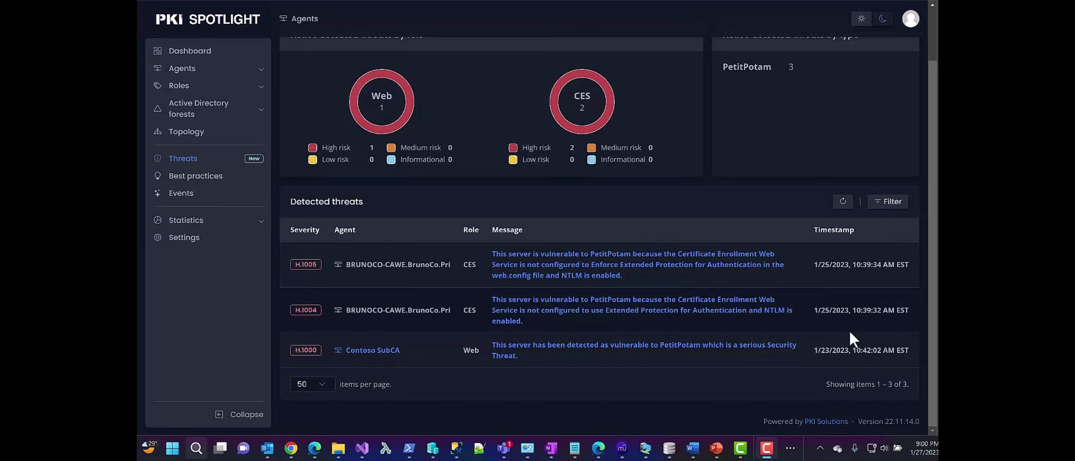
mouse_move(595, 275)
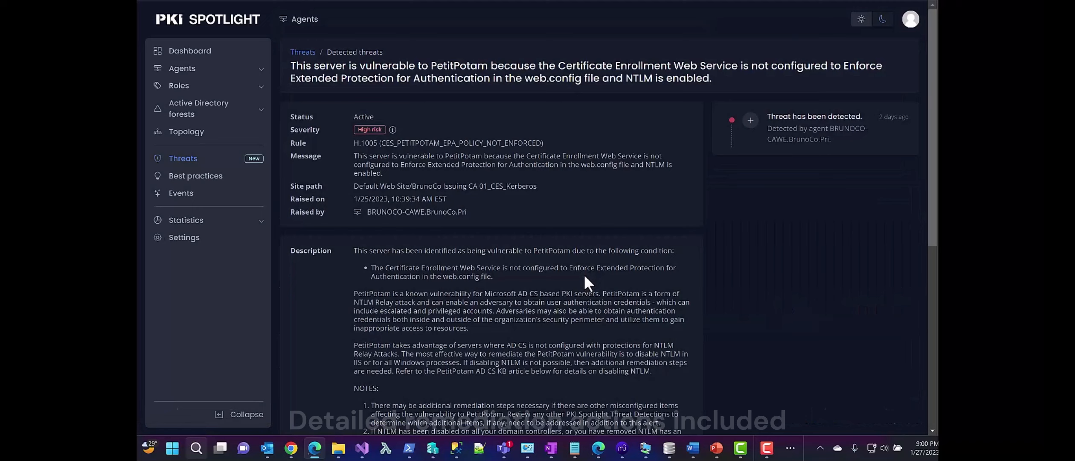
scroll("down", 3)
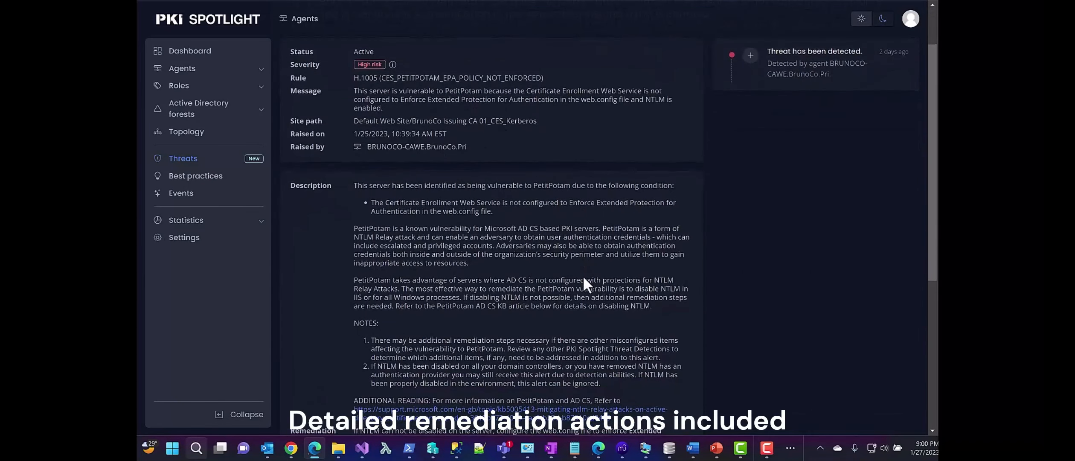
mouse_move(587, 280)
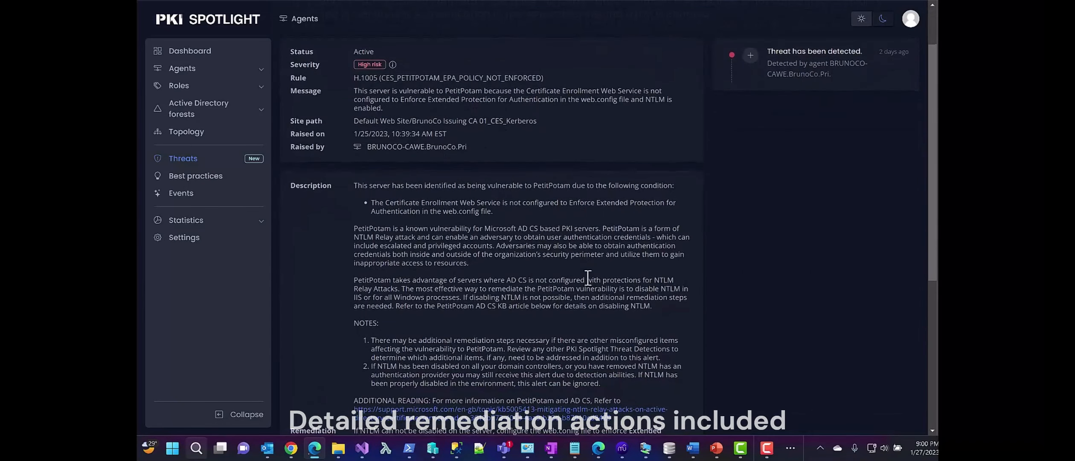